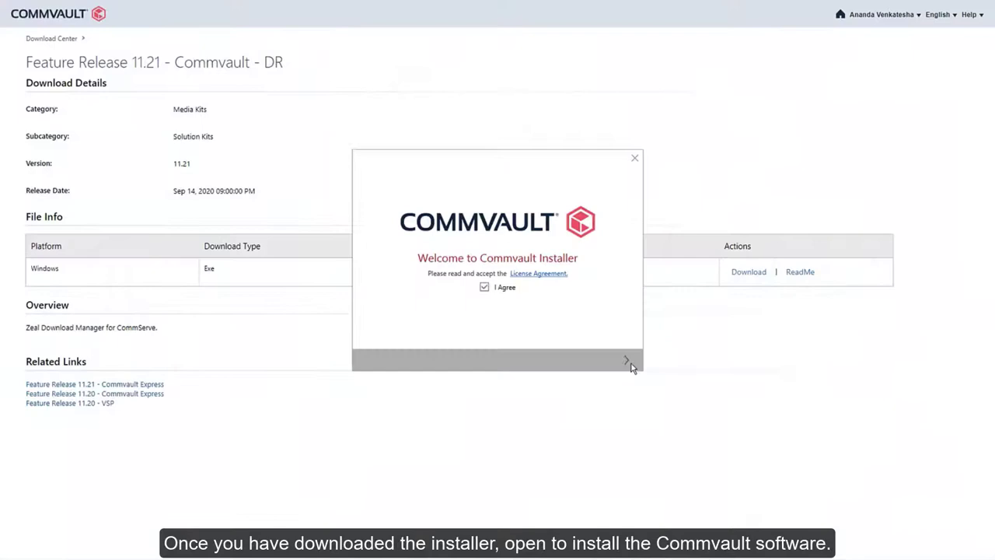
click(625, 358)
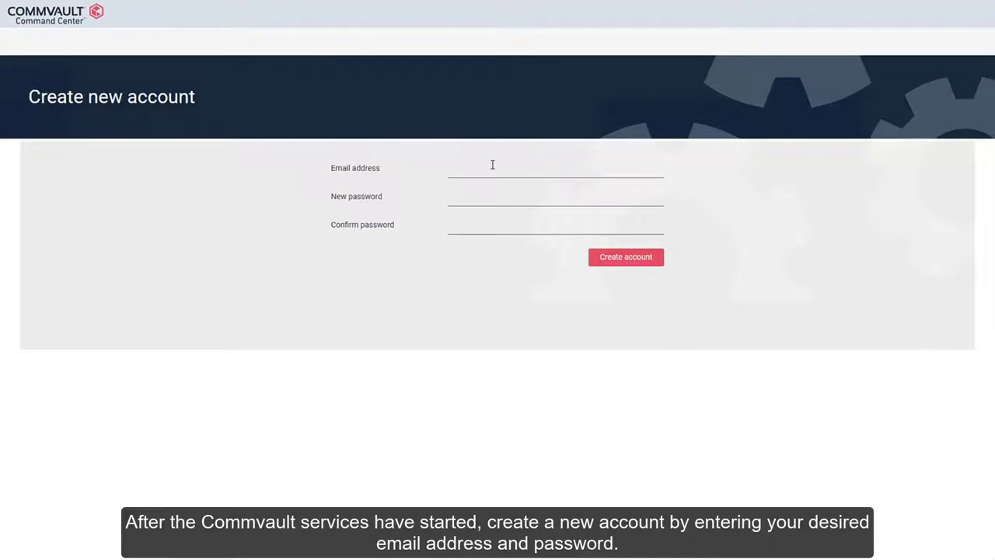
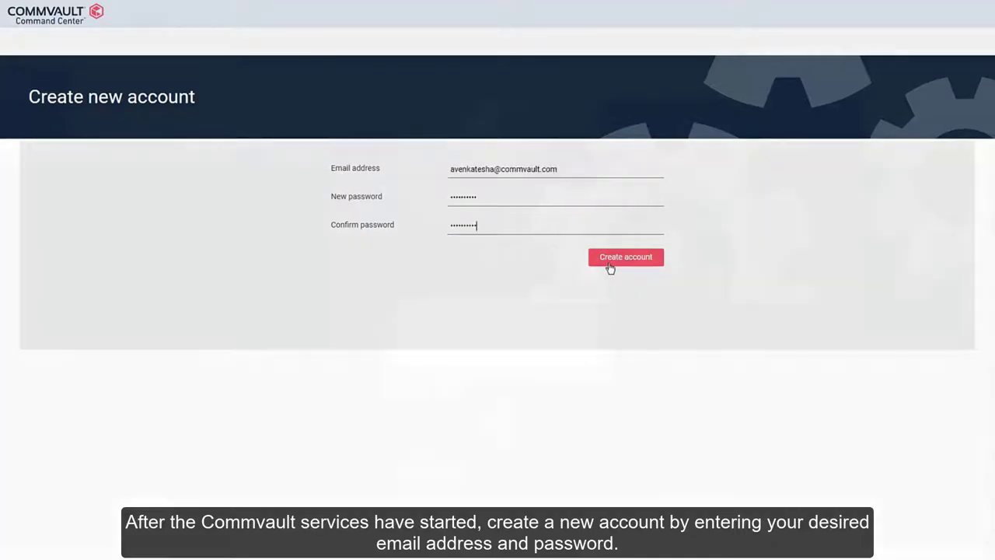
click(625, 257)
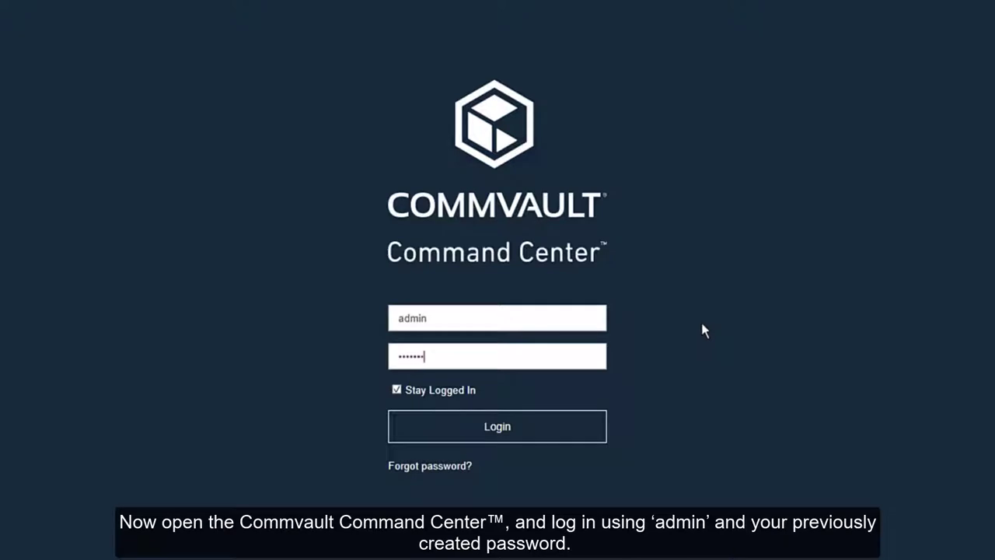
Sign in to Command Center as the administrator.
click(497, 426)
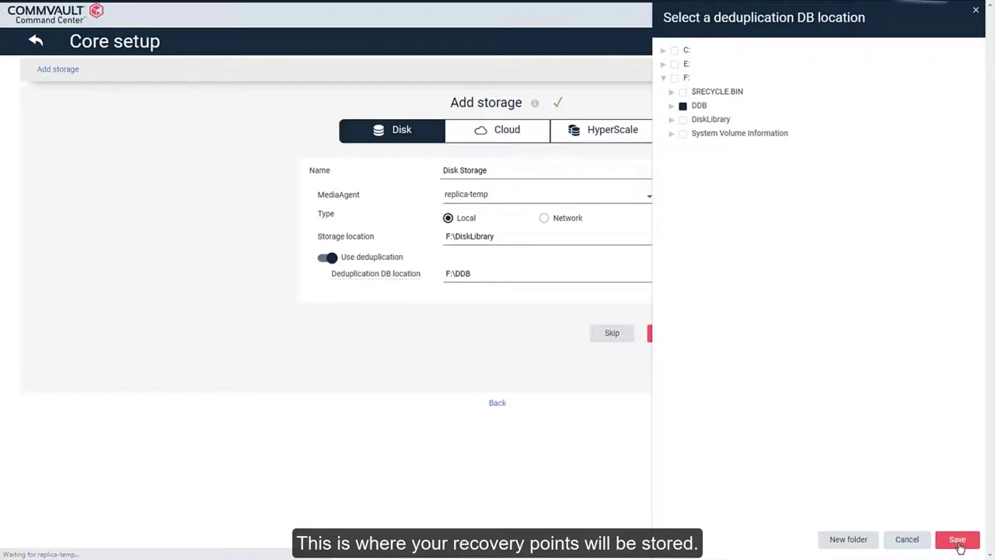
Confirm the DDB folder, add a VMware vCenter source hypervisor, and pick SCALETEST VMs.
click(959, 539)
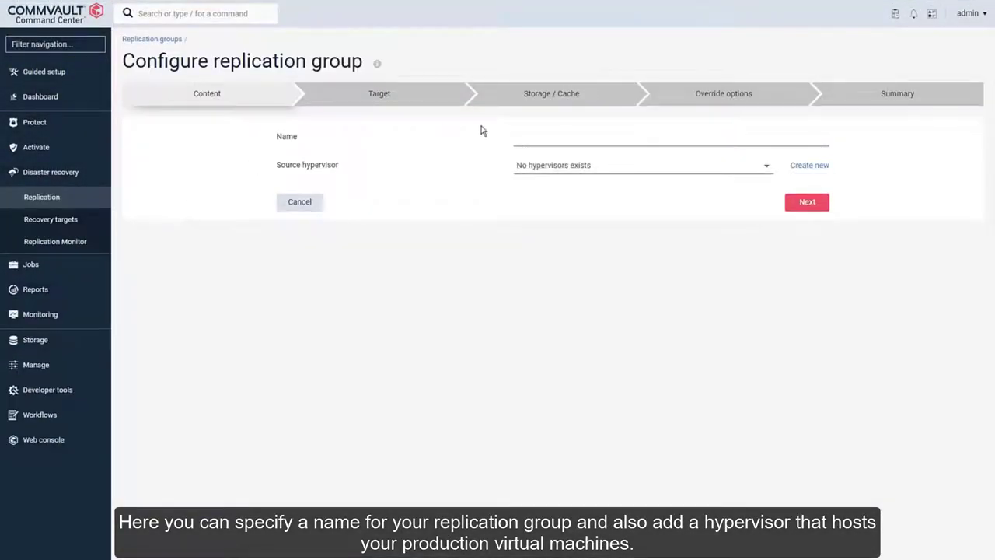
click(809, 165)
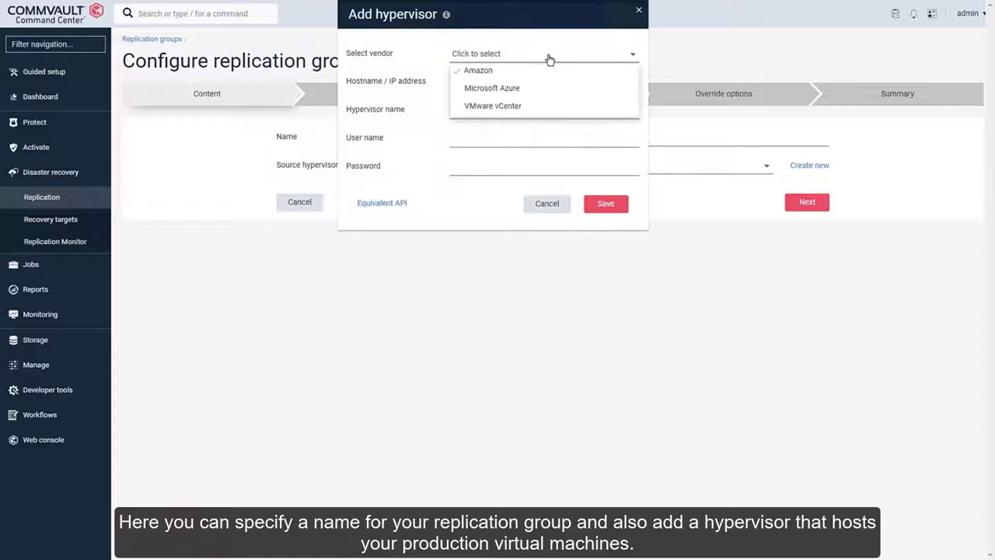
click(492, 105)
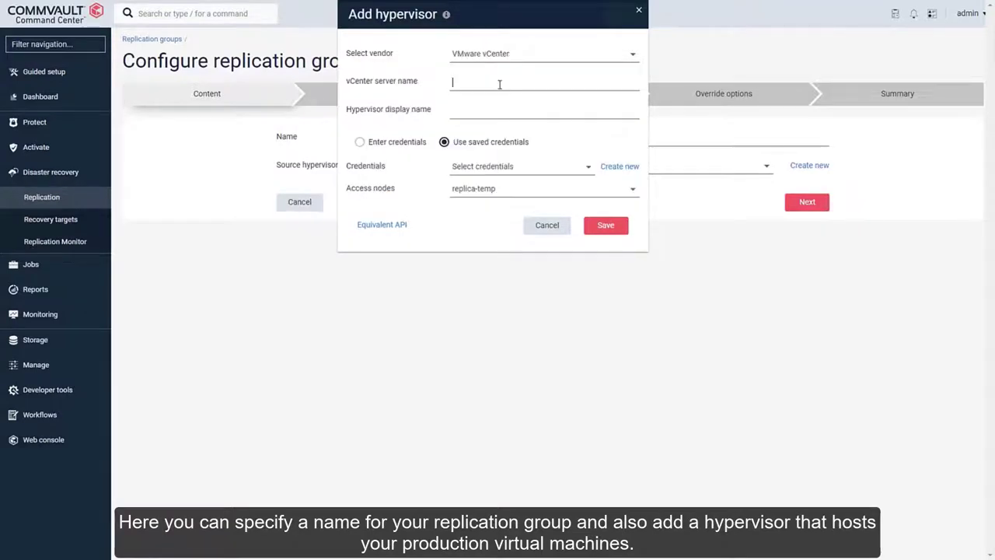
click(605, 224)
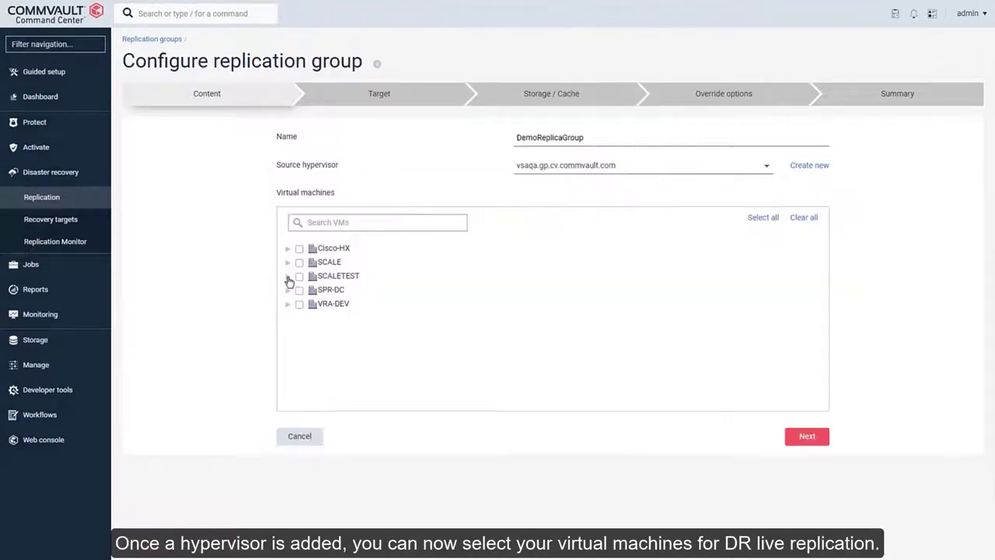
click(287, 276)
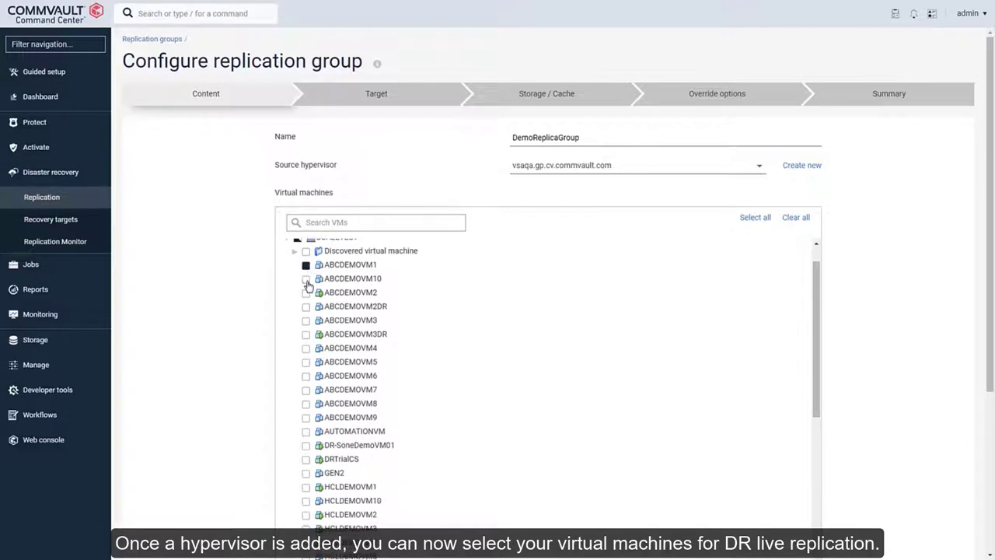
click(305, 278)
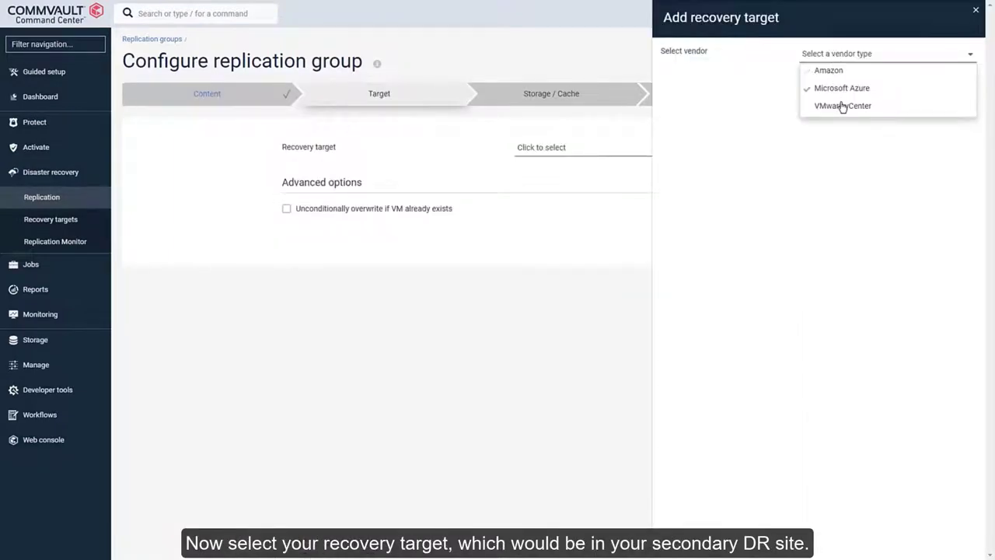
Add the VMware vCenter recovery target RepliacaSite.
click(842, 105)
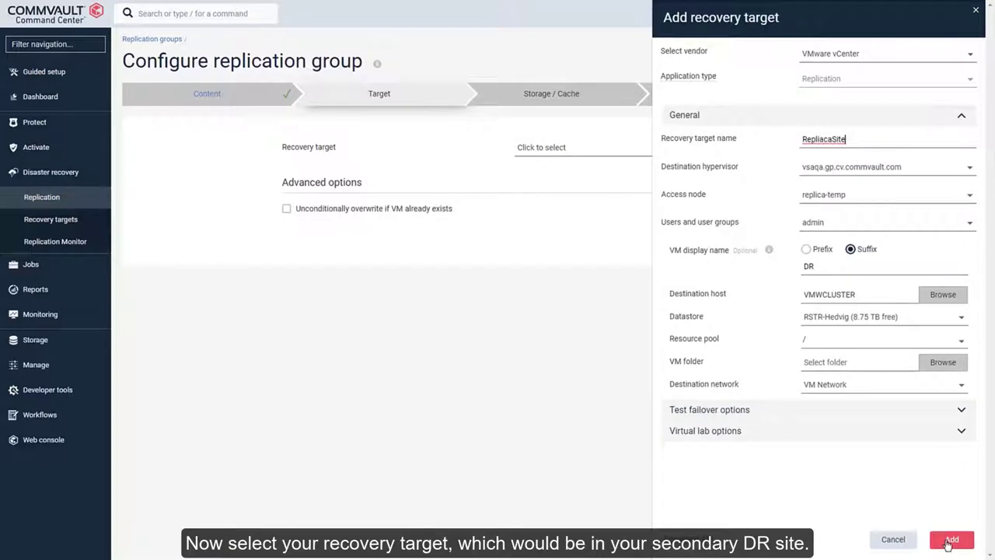
click(954, 540)
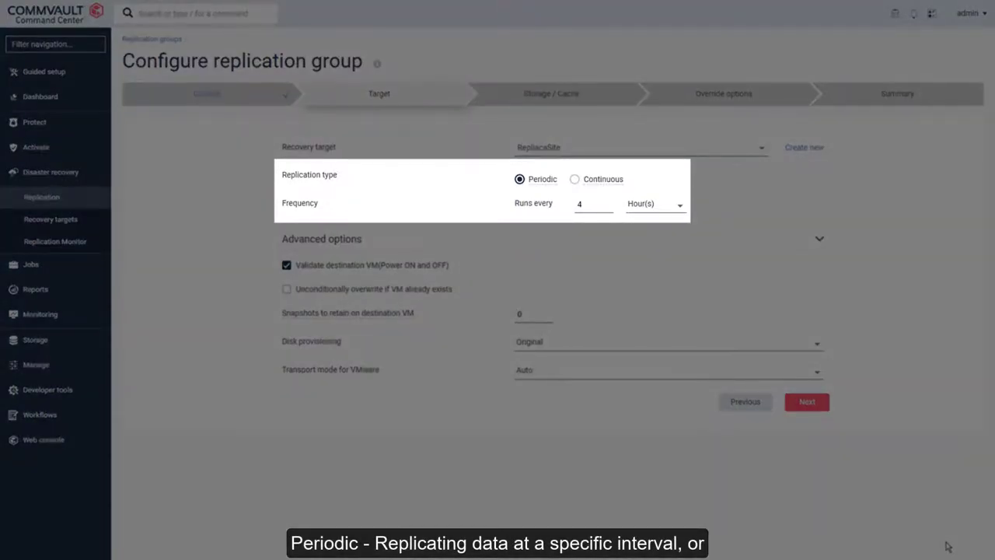
Keep periodic replication every 4 hours and continue to Storage / Cache.
click(574, 178)
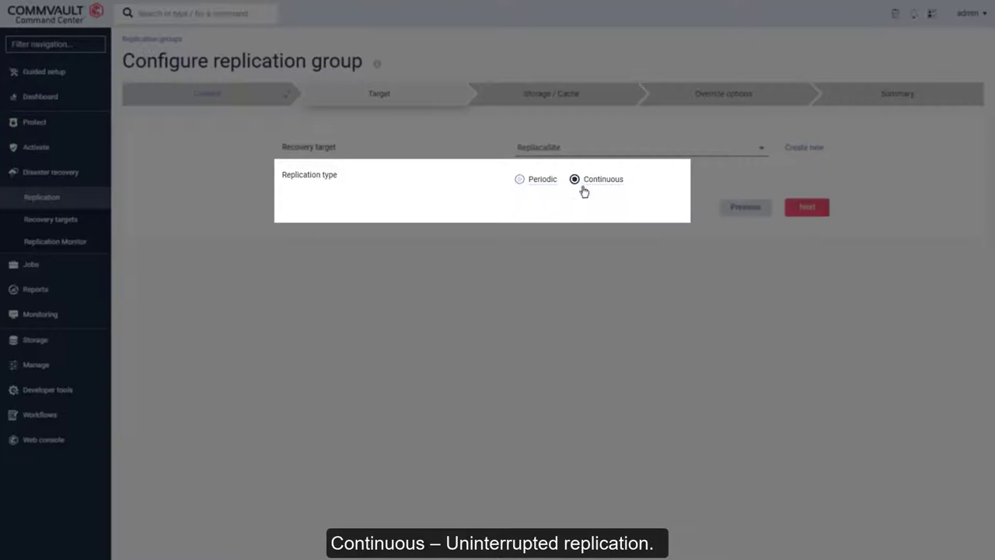
mouse_move(613, 228)
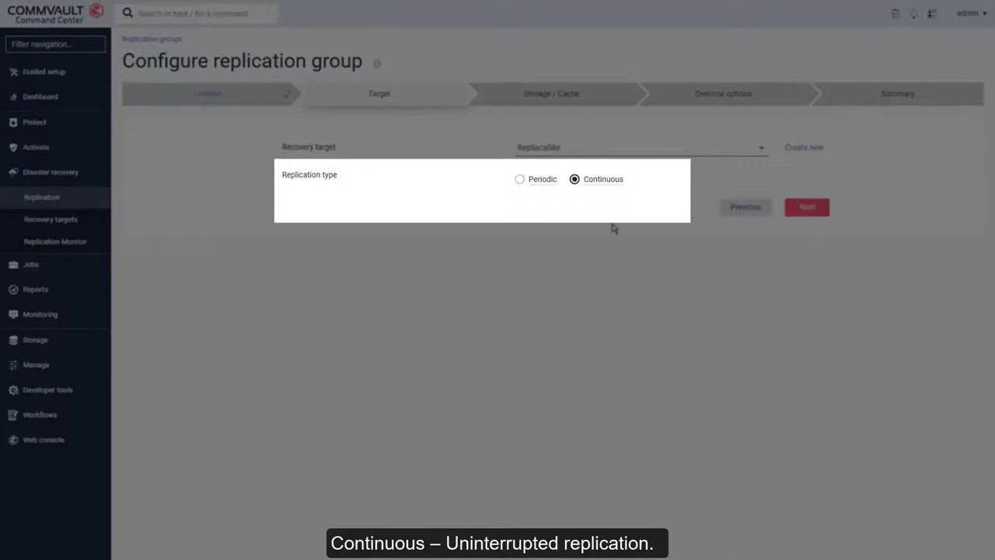
click(517, 179)
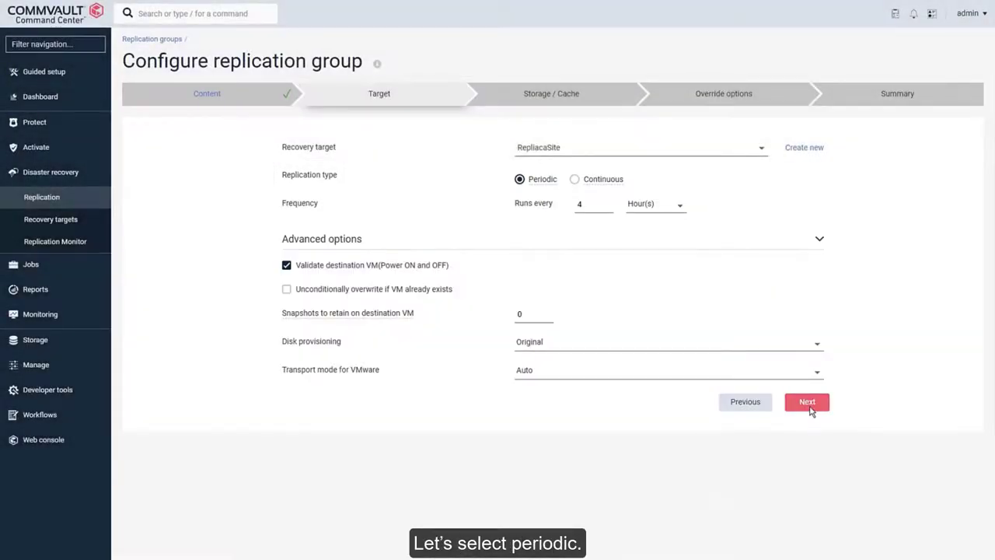
click(807, 401)
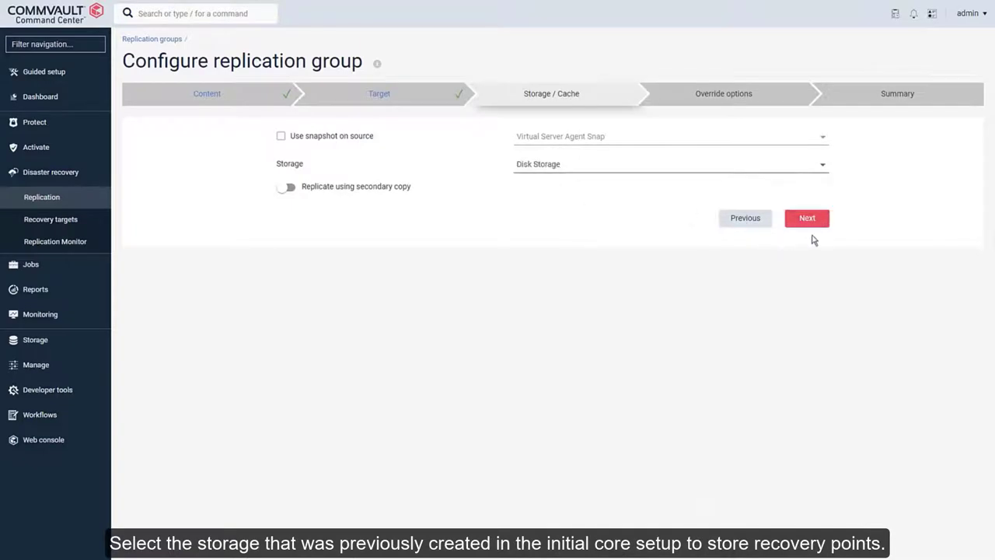
mouse_move(812, 221)
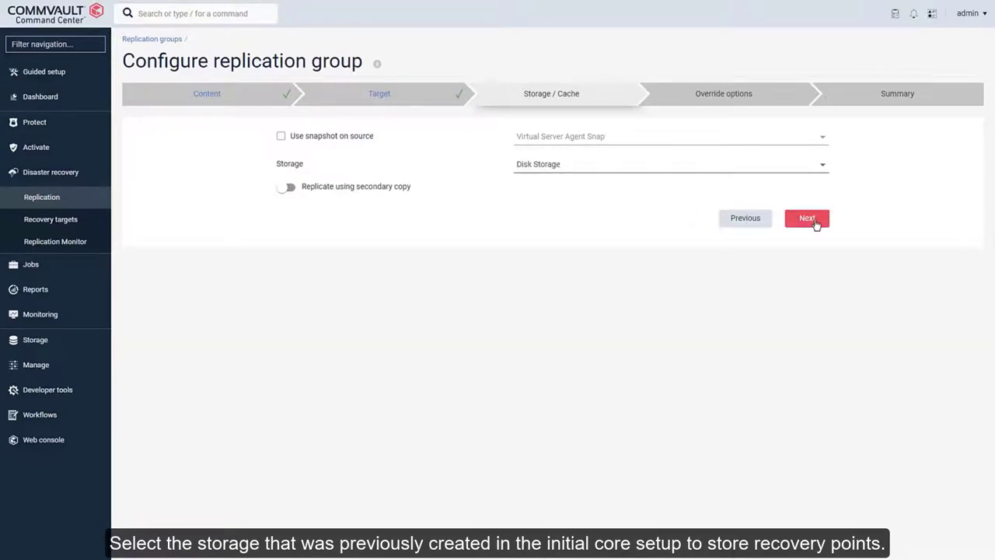
Accept Disk Storage and finish the replication group from the Summary.
click(806, 218)
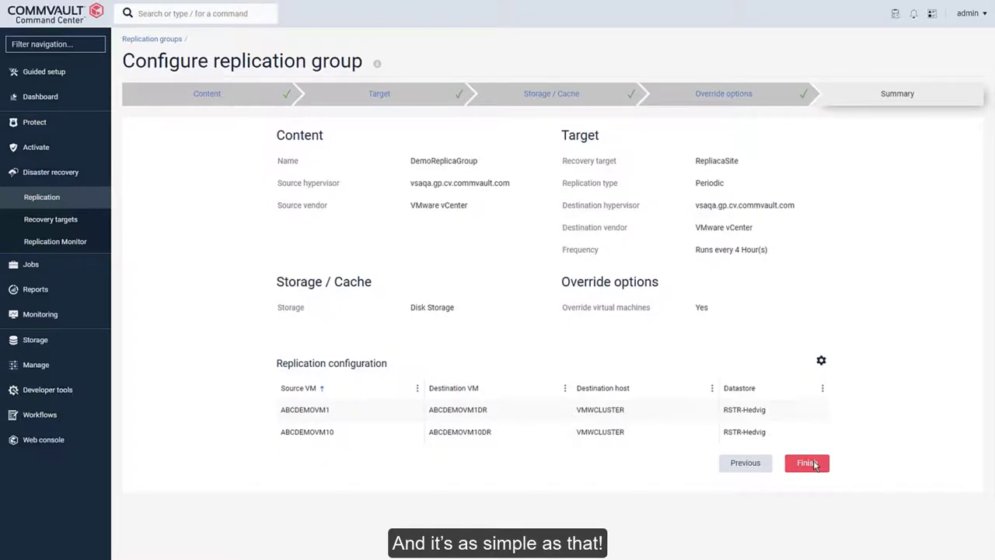
click(806, 463)
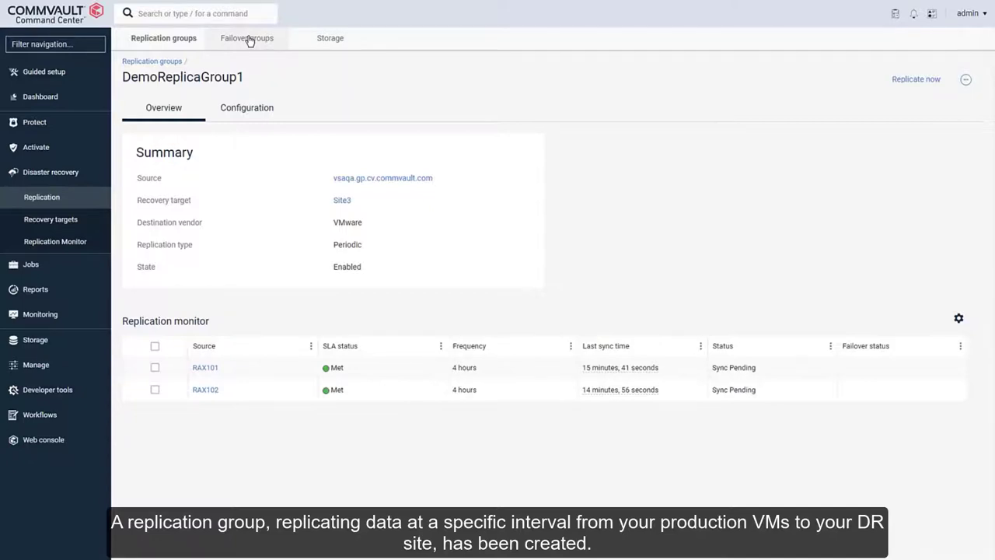
Add replication failover group Demo_FailoverGrp from the source hypervisor and view its details.
click(247, 38)
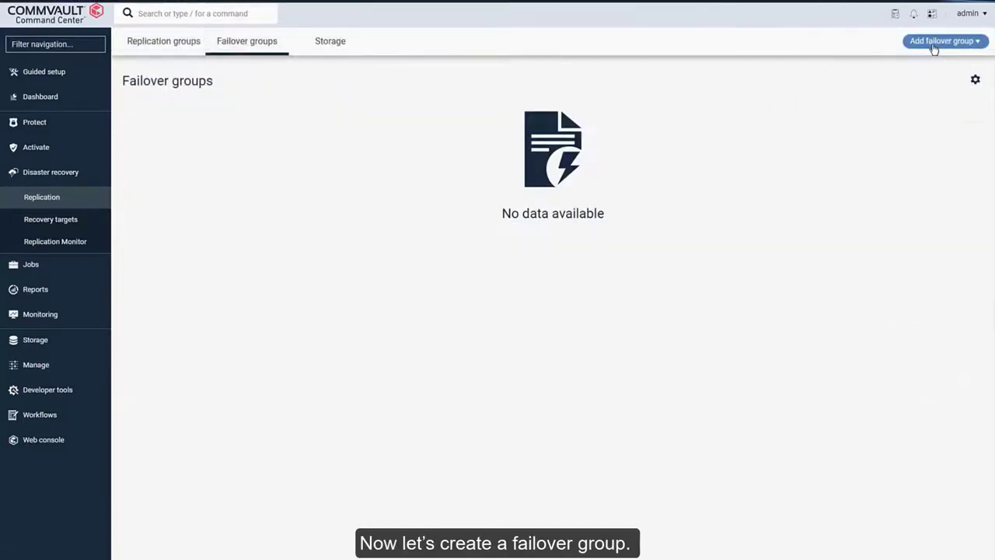
click(941, 41)
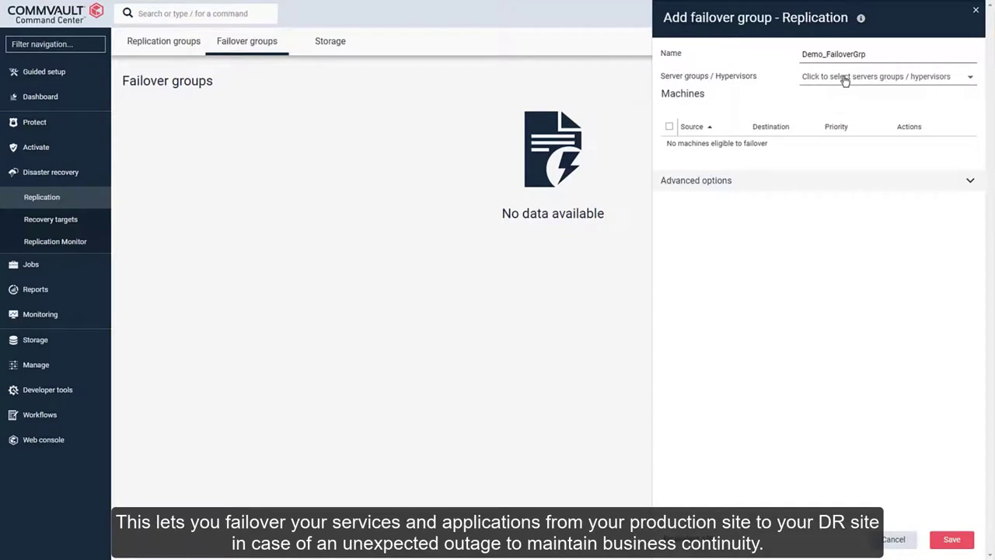
click(886, 76)
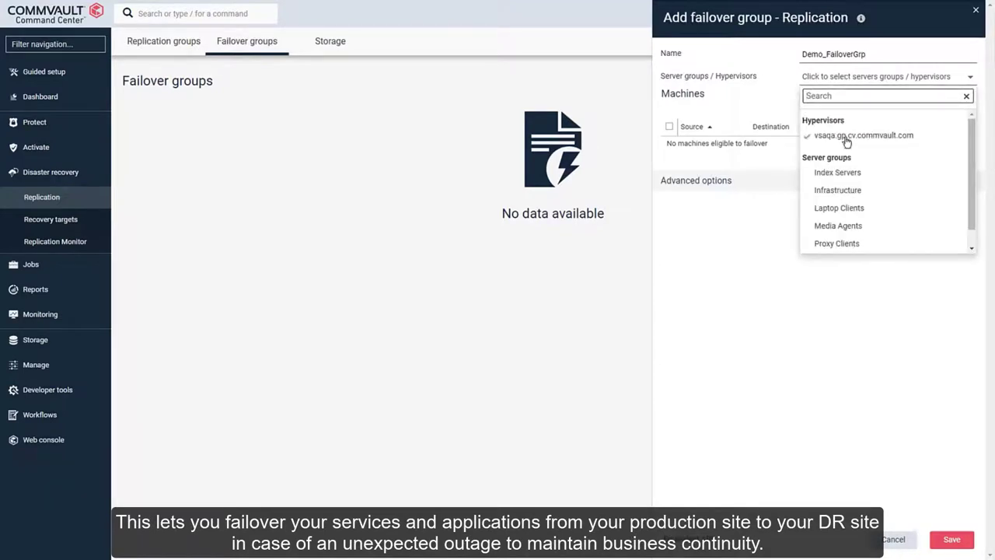
click(847, 136)
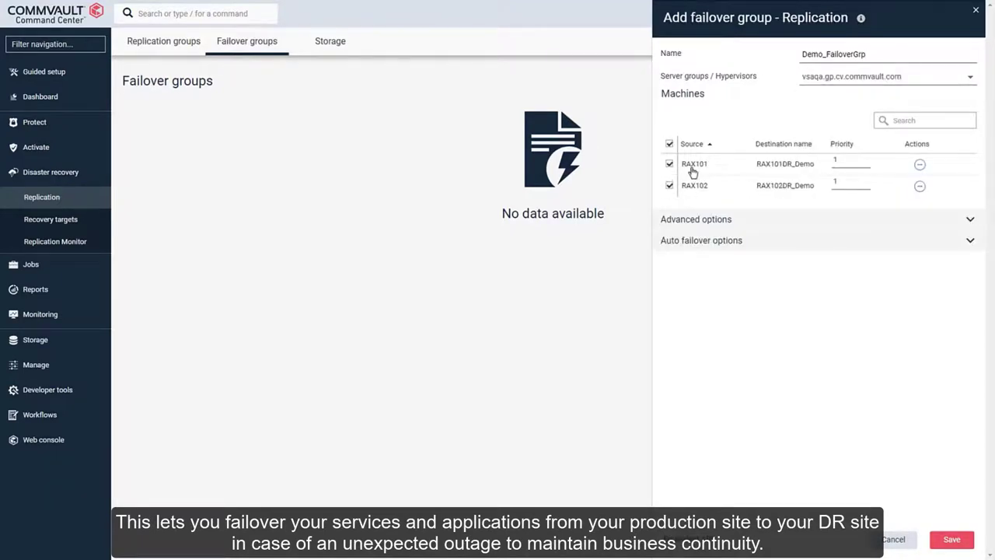
click(954, 540)
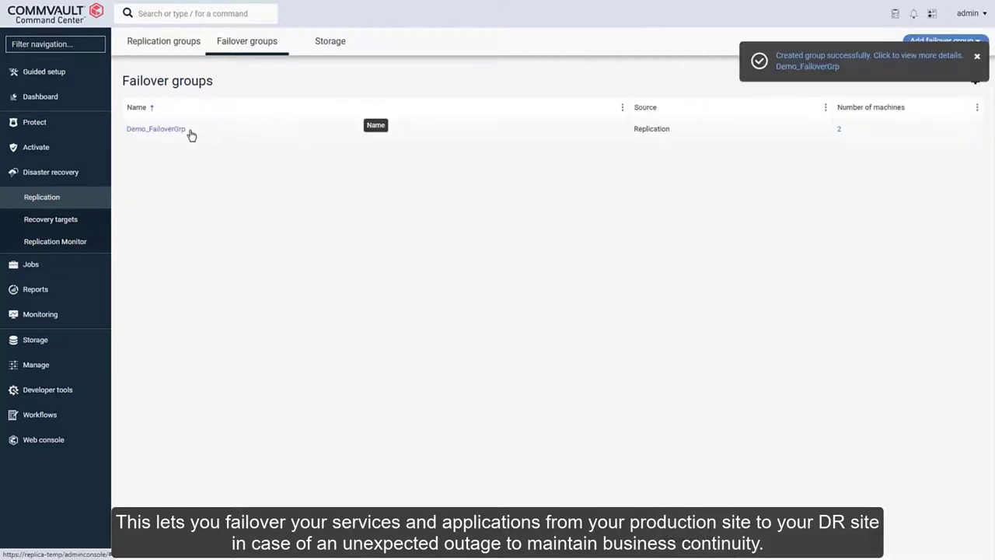
click(156, 128)
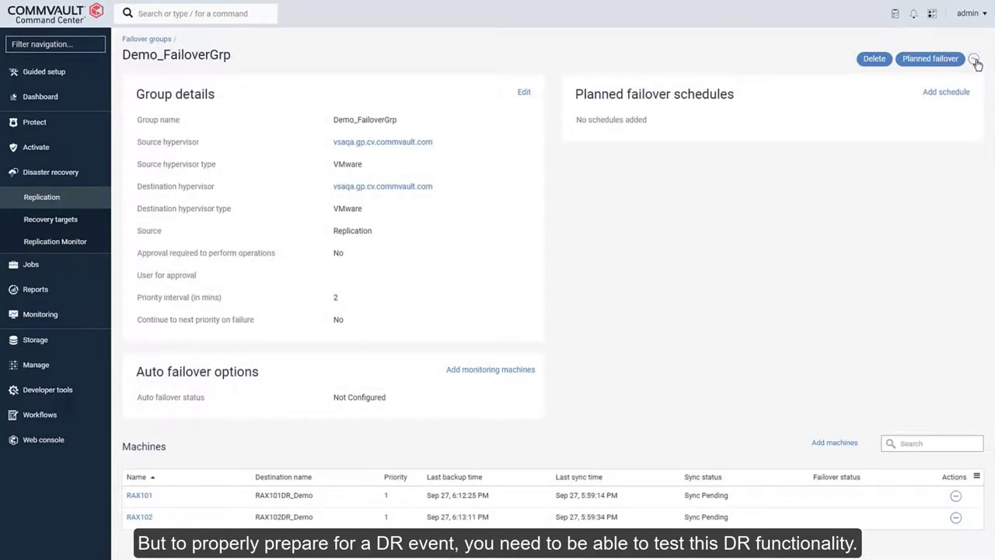
Run an unplanned failover of Demo_FailoverGrp, then fail RAX101 and RAX102 back.
click(979, 59)
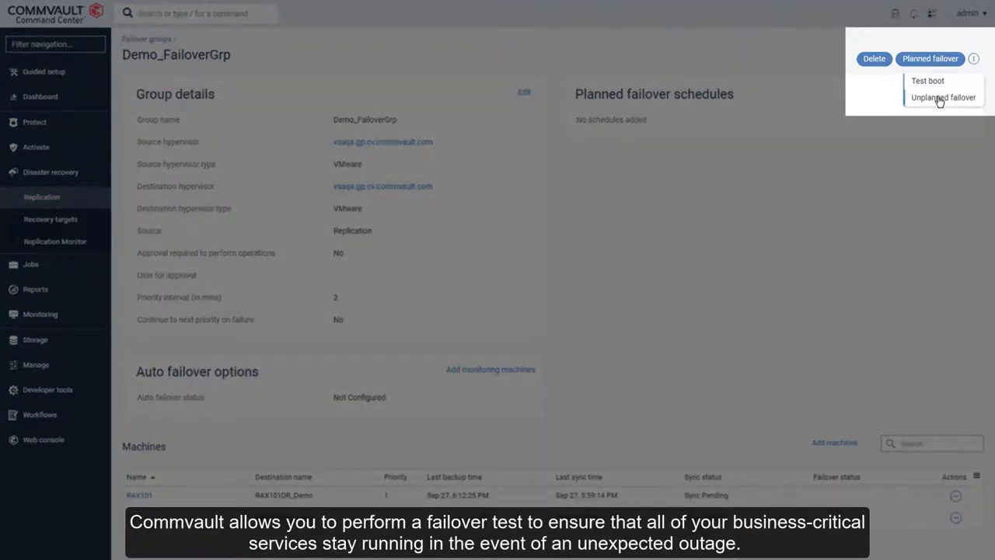
click(940, 96)
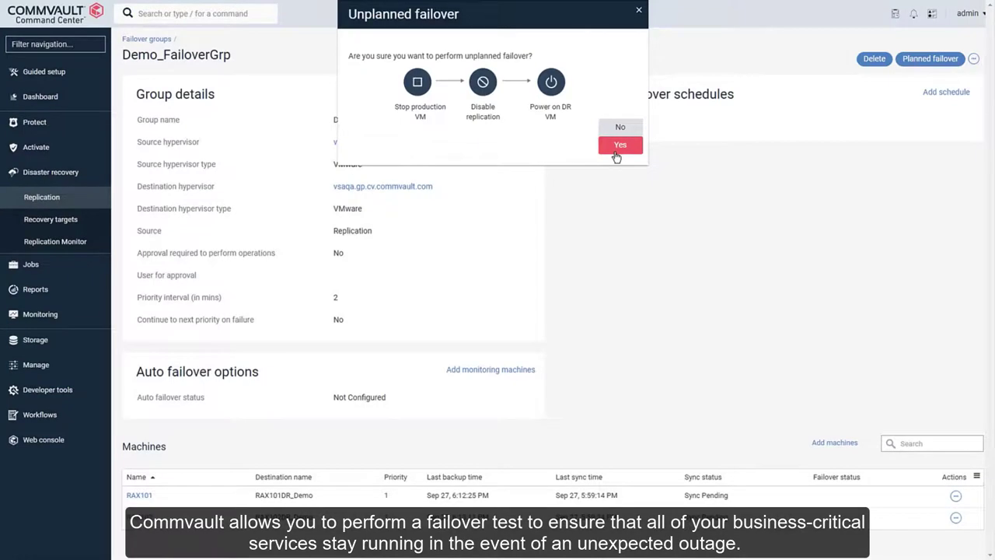
click(620, 145)
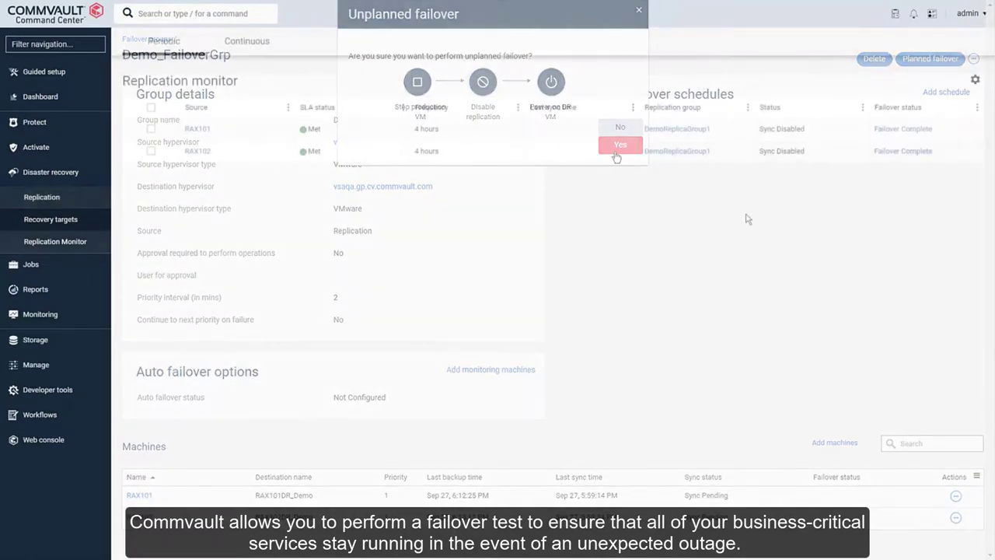
click(619, 144)
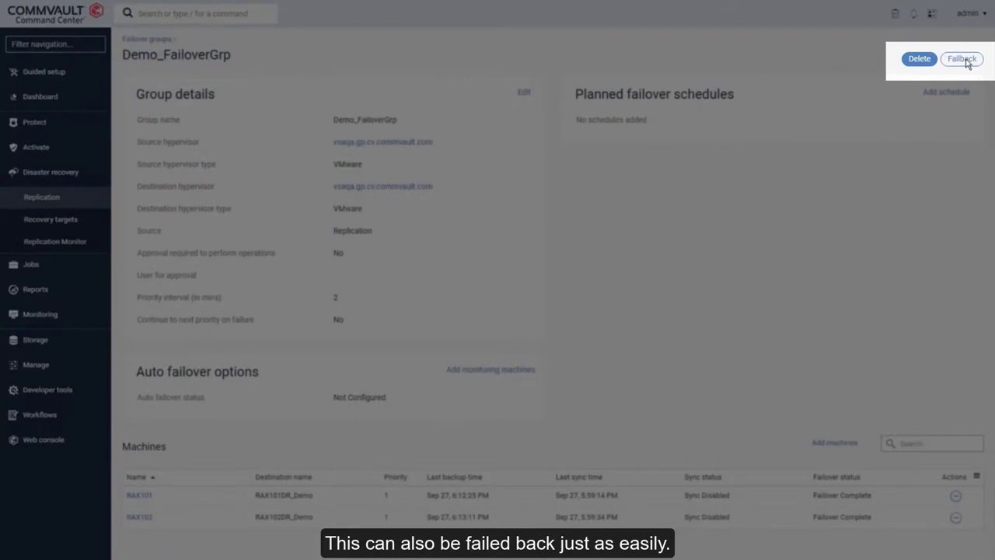
click(960, 59)
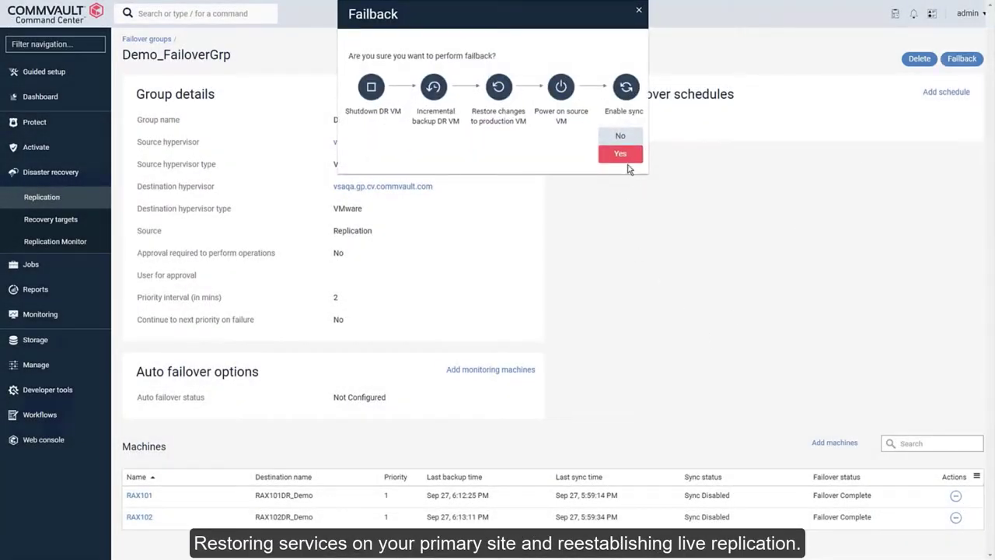
mouse_move(624, 159)
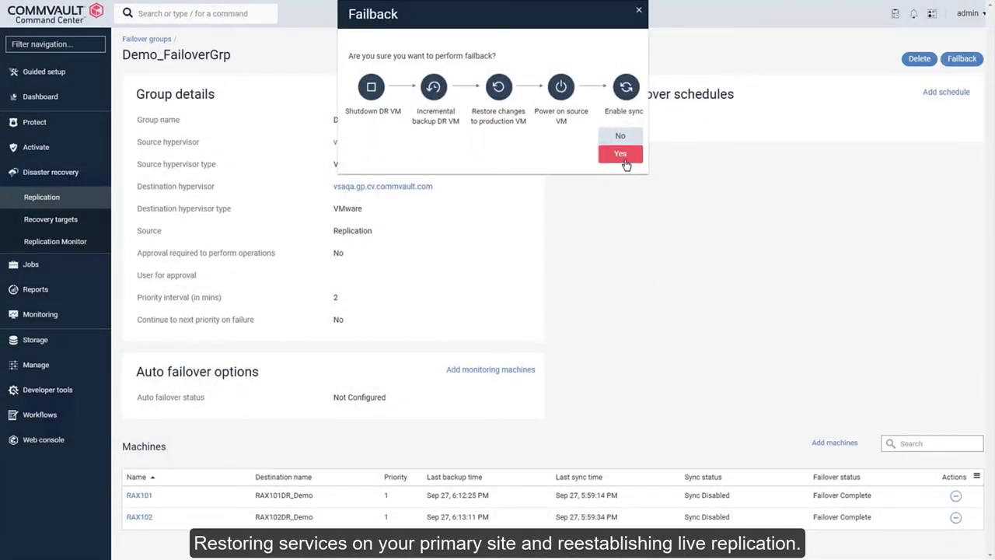
click(619, 153)
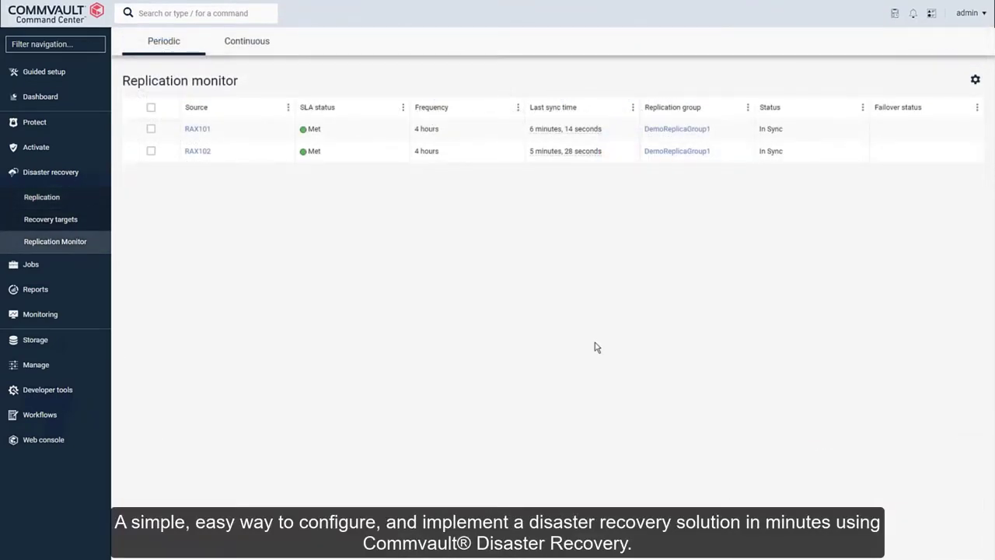